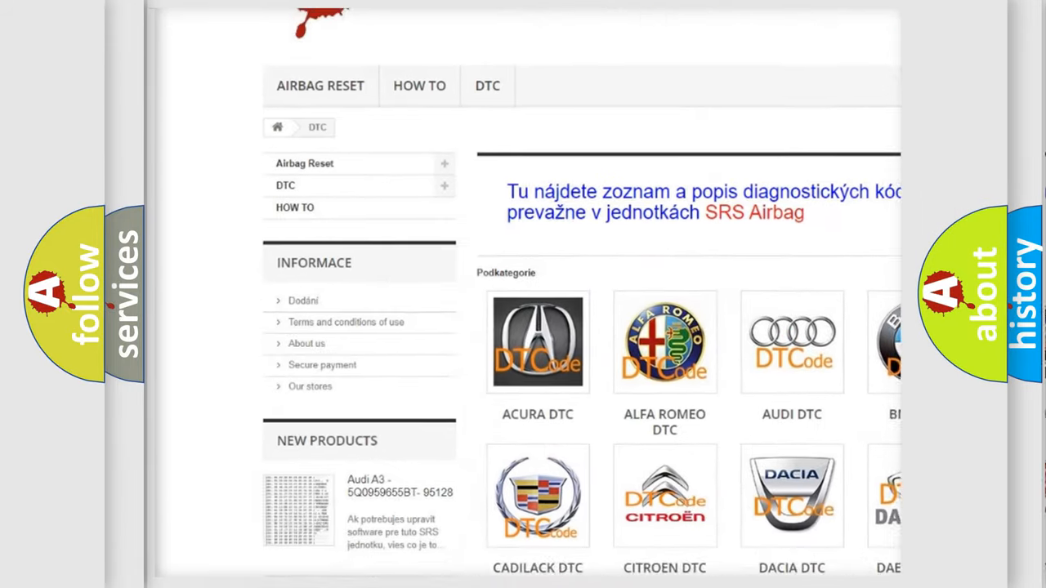
scroll(down, 3)
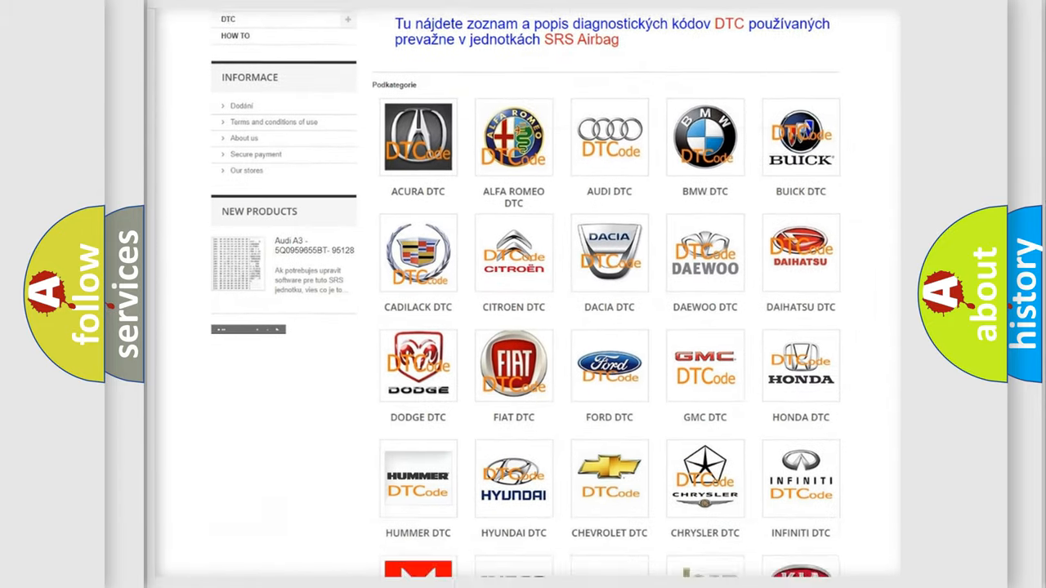
scroll(down, 3)
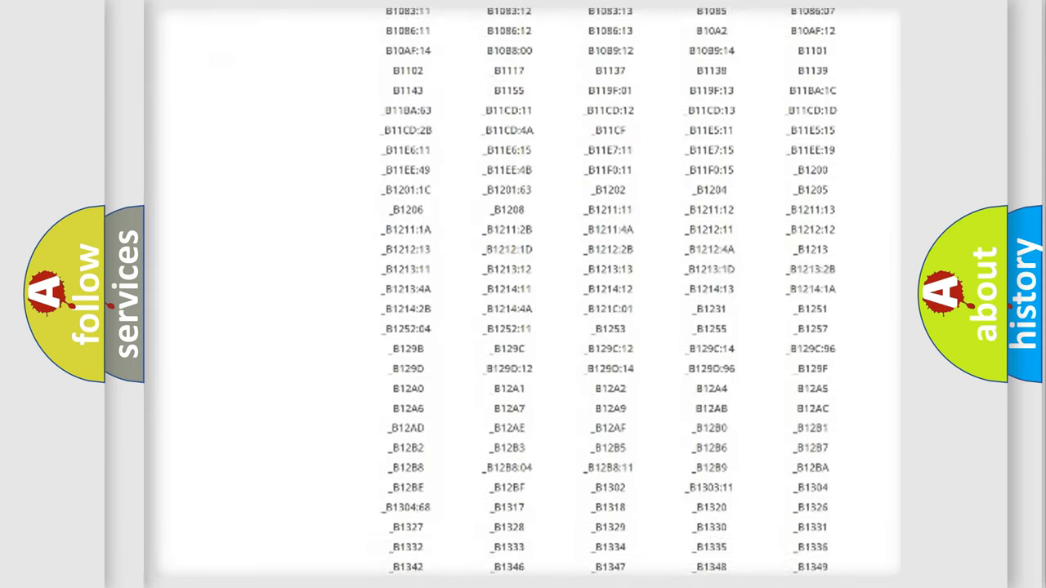
scroll(down, 3)
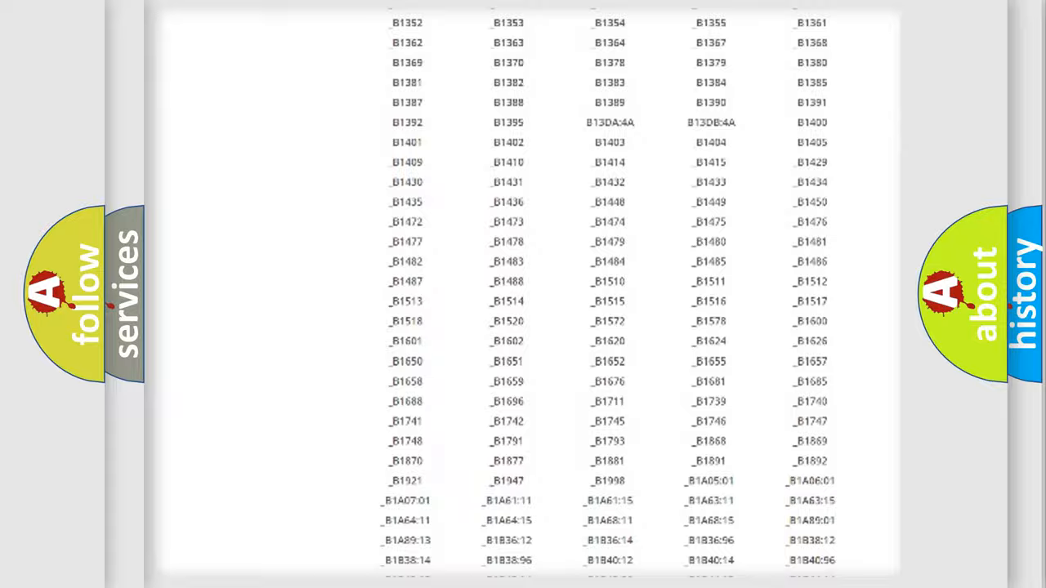